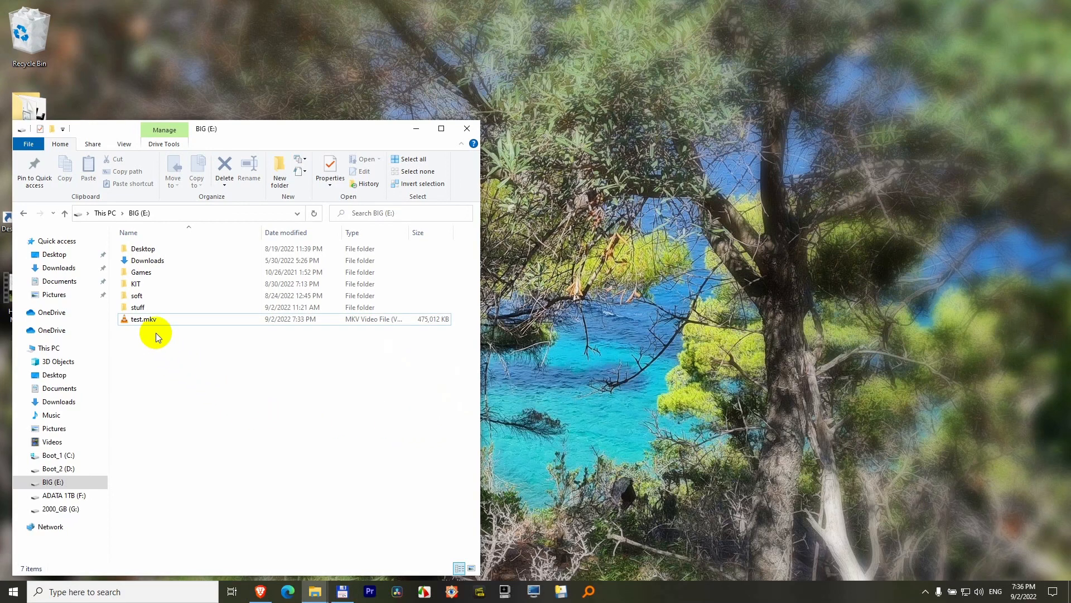
pyautogui.moveTo(145, 321)
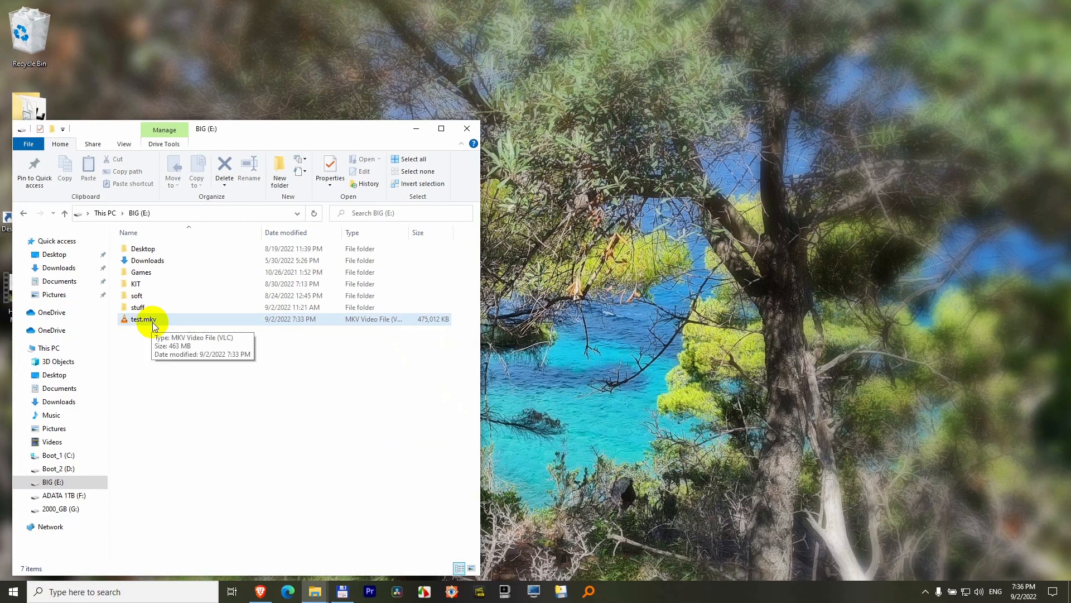
# - Preview test.mkv in the player, then launch MKVToolNix GUI from the taskbar
pyautogui.doubleClick(144, 319)
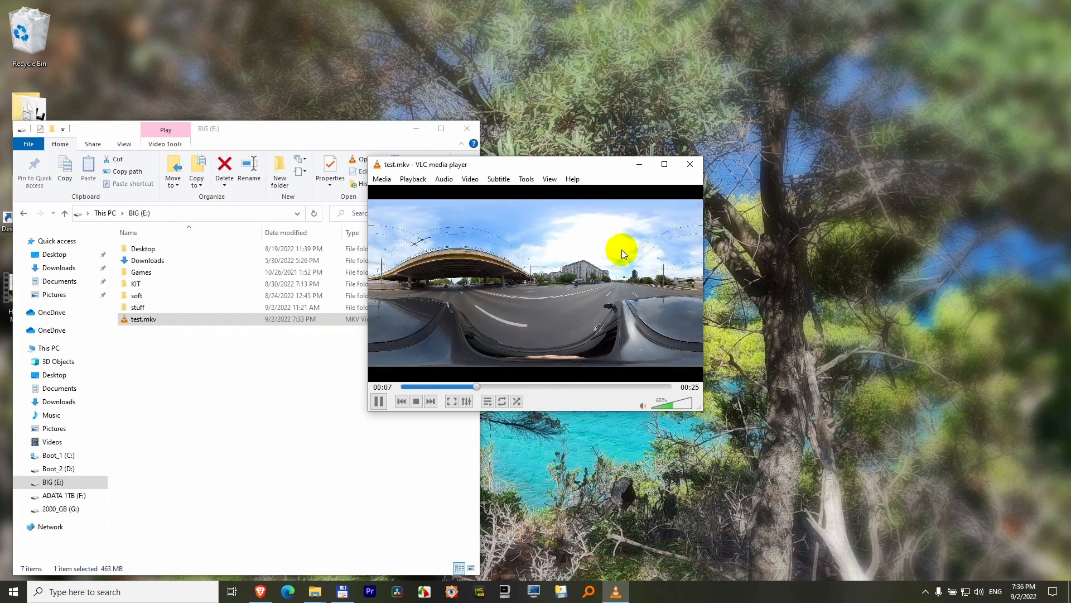
pyautogui.click(690, 164)
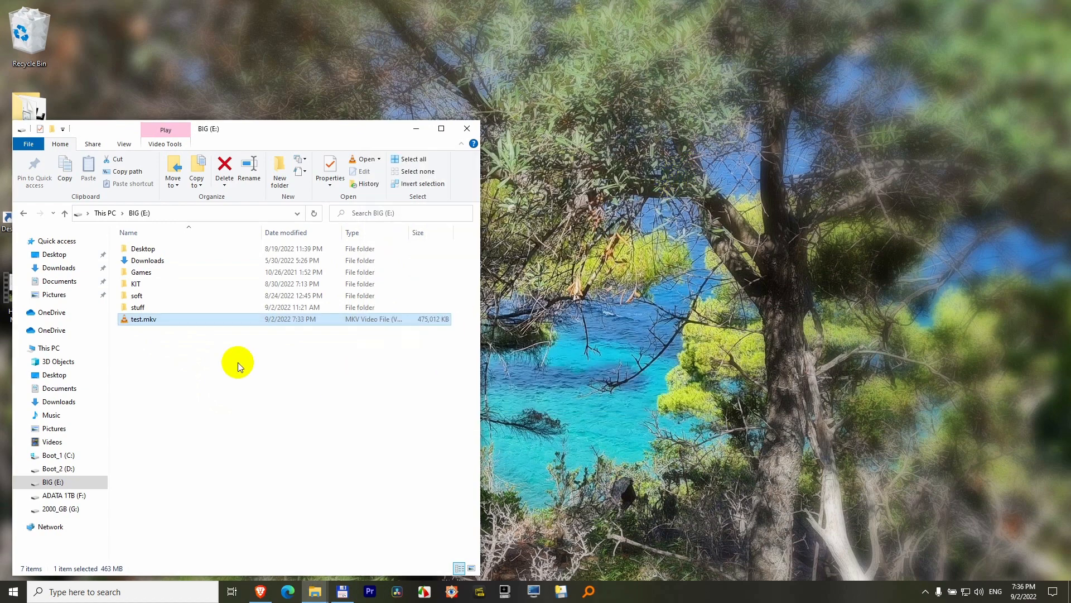
pyautogui.click(13, 592)
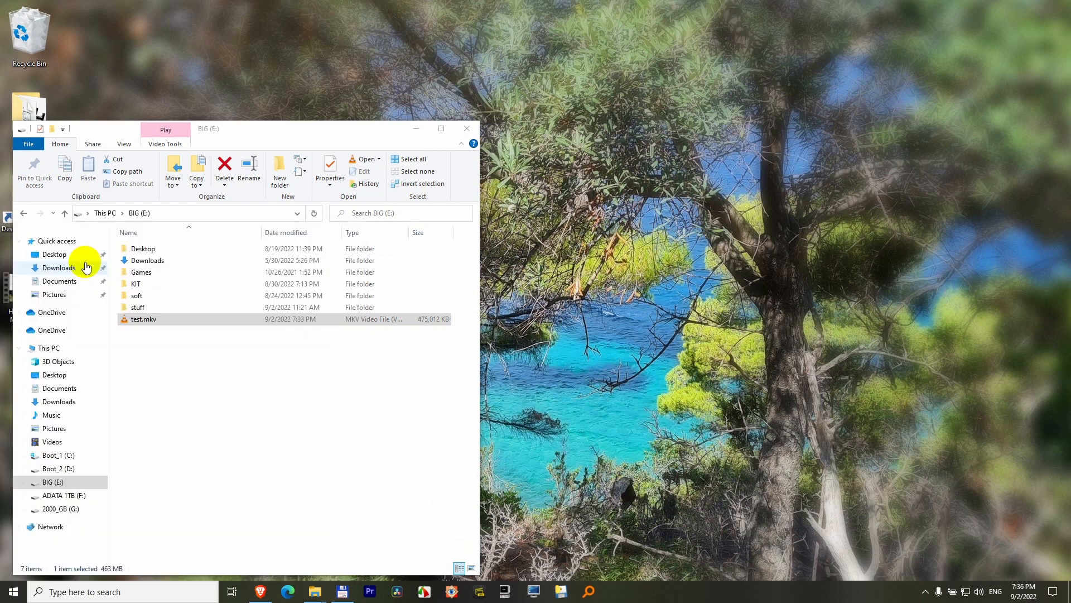
pyautogui.click(616, 591)
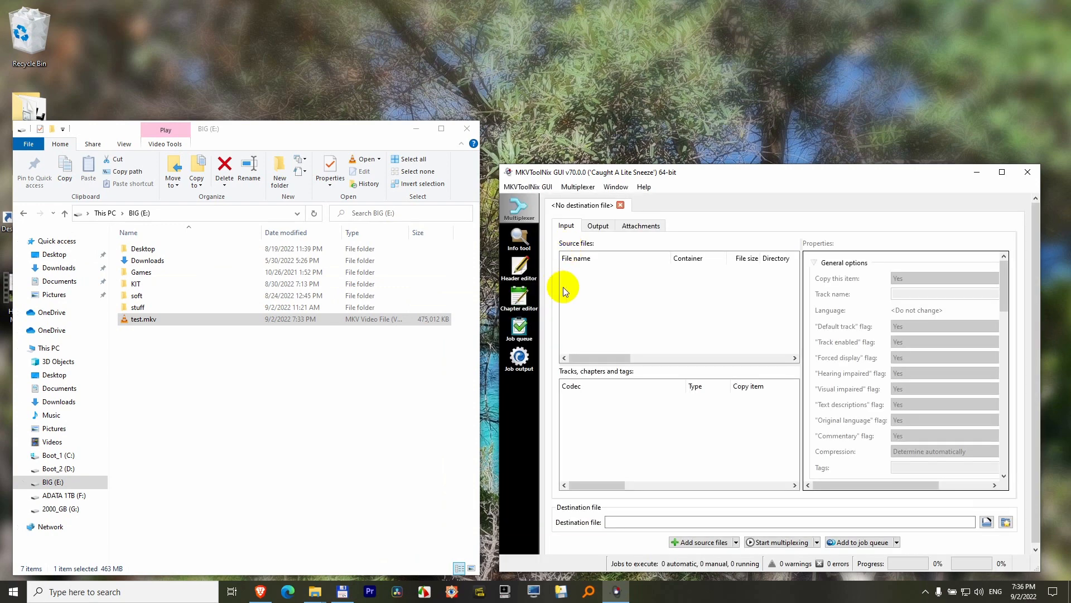
# - In the header editor, select Video track 1 > Video projection information > projection type
pyautogui.click(519, 267)
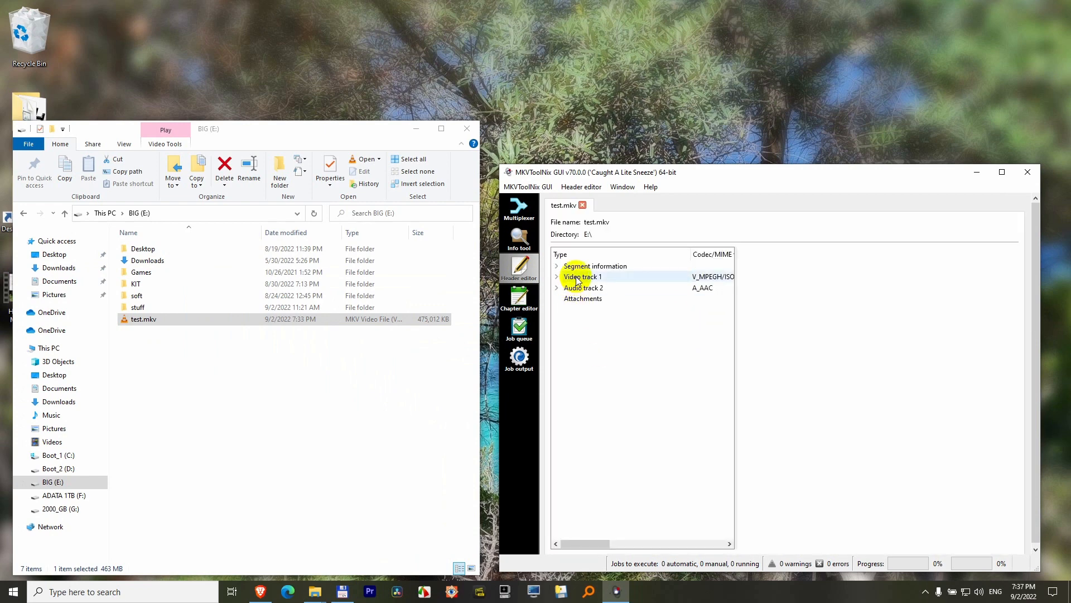
pyautogui.click(582, 275)
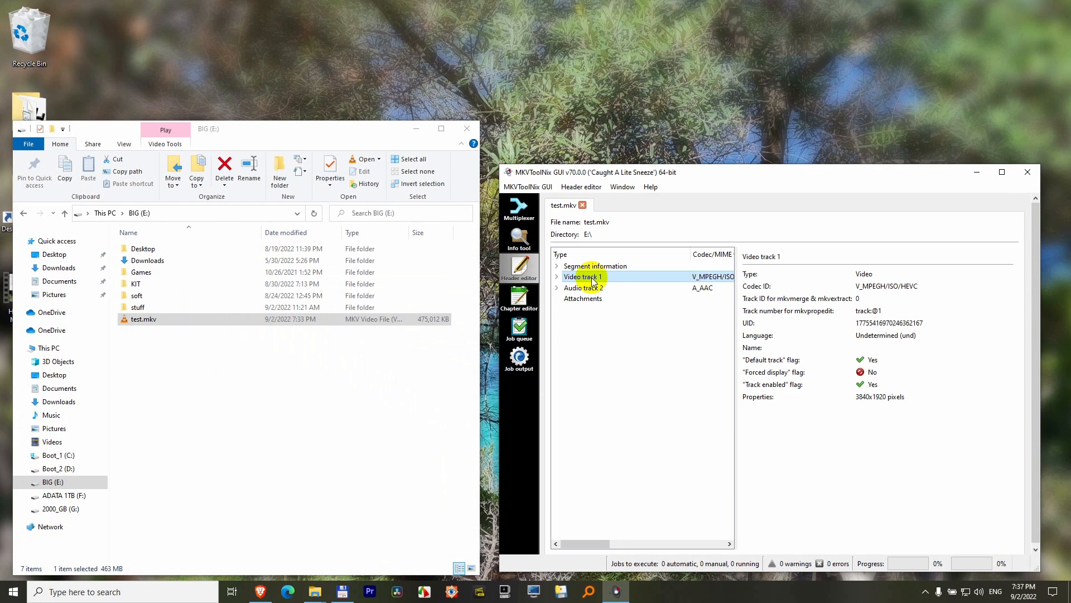
pyautogui.click(556, 275)
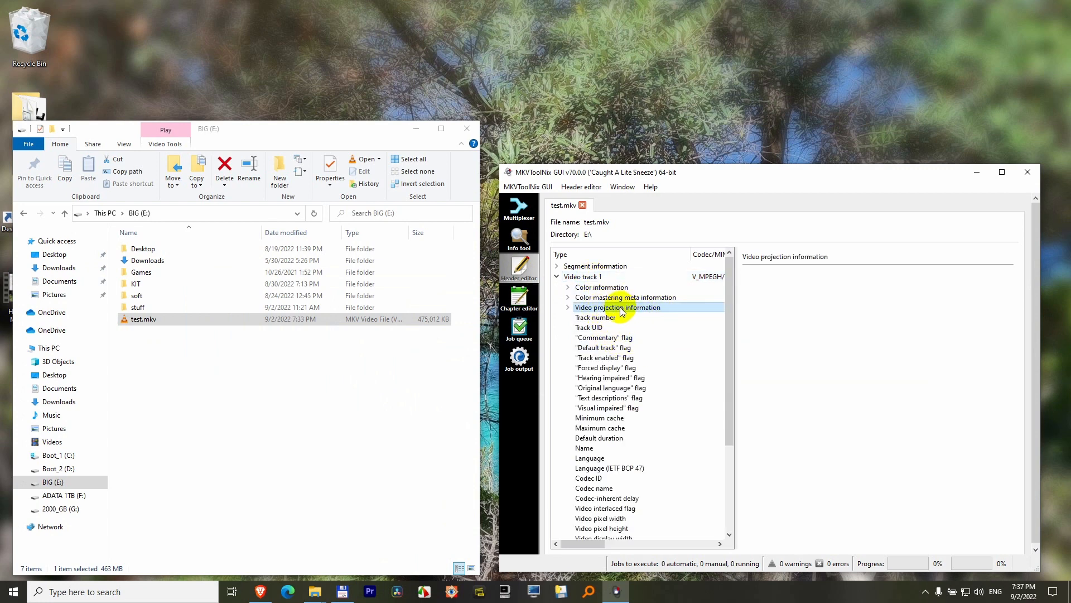
pyautogui.click(568, 307)
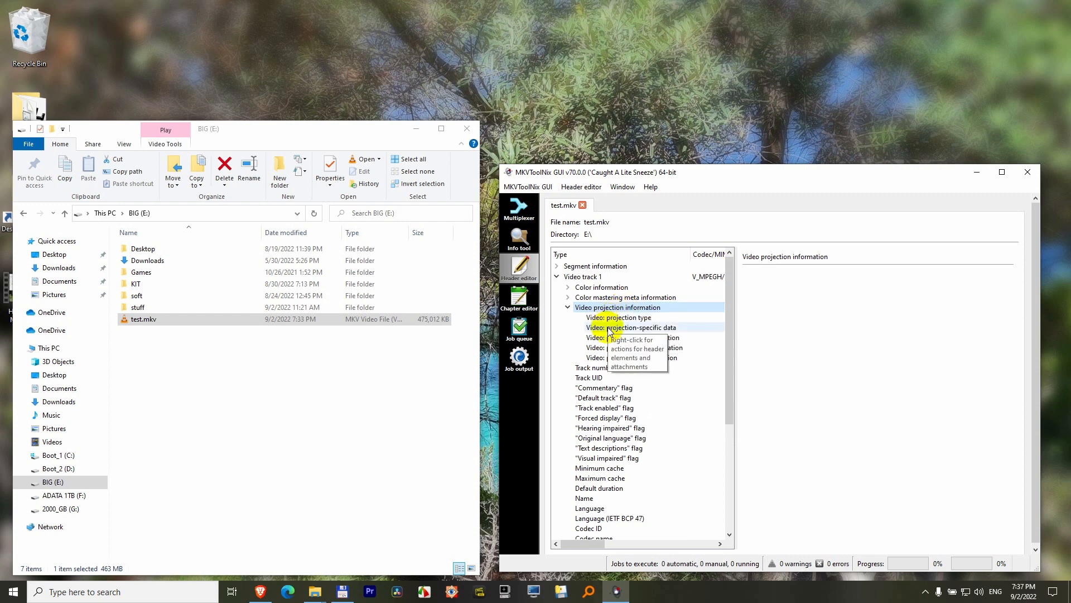
pyautogui.click(620, 317)
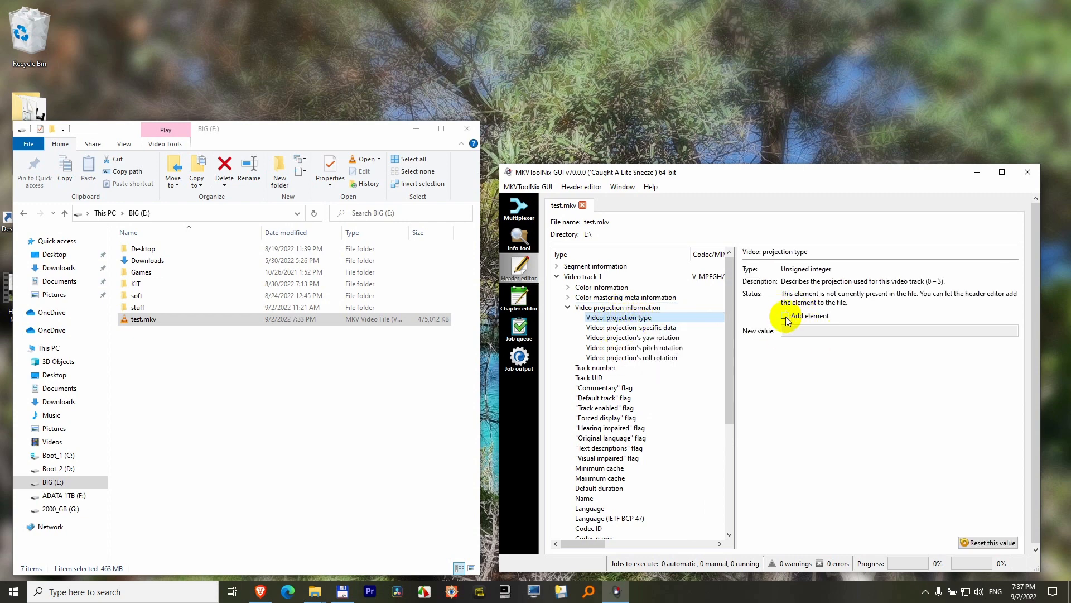
# - Add the projection type element with value 1 and save test.mkv's headers
pyautogui.click(785, 316)
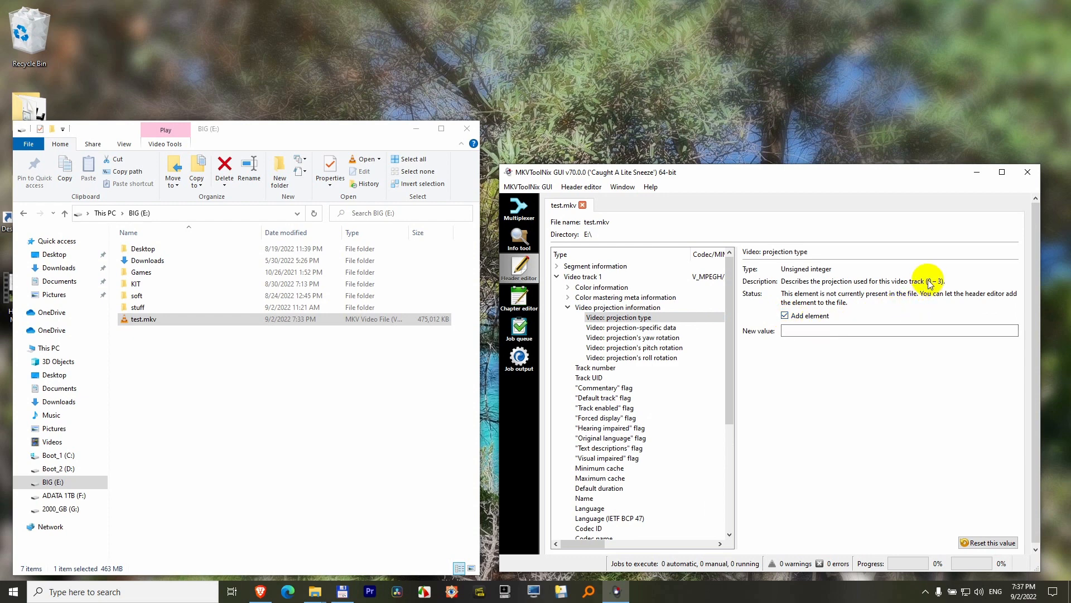
pyautogui.click(899, 331)
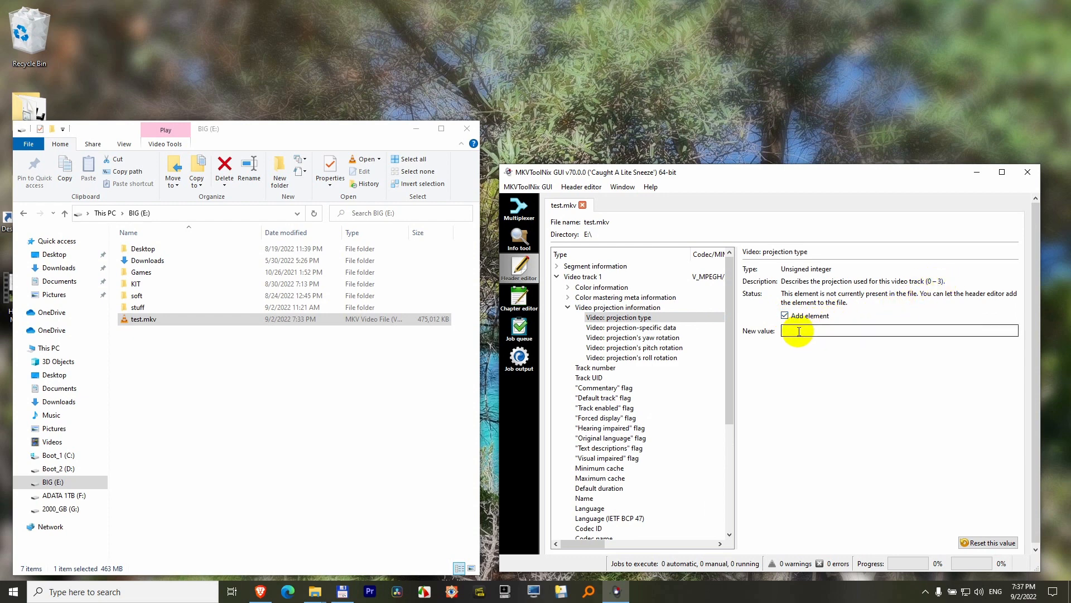
pyautogui.write('1')
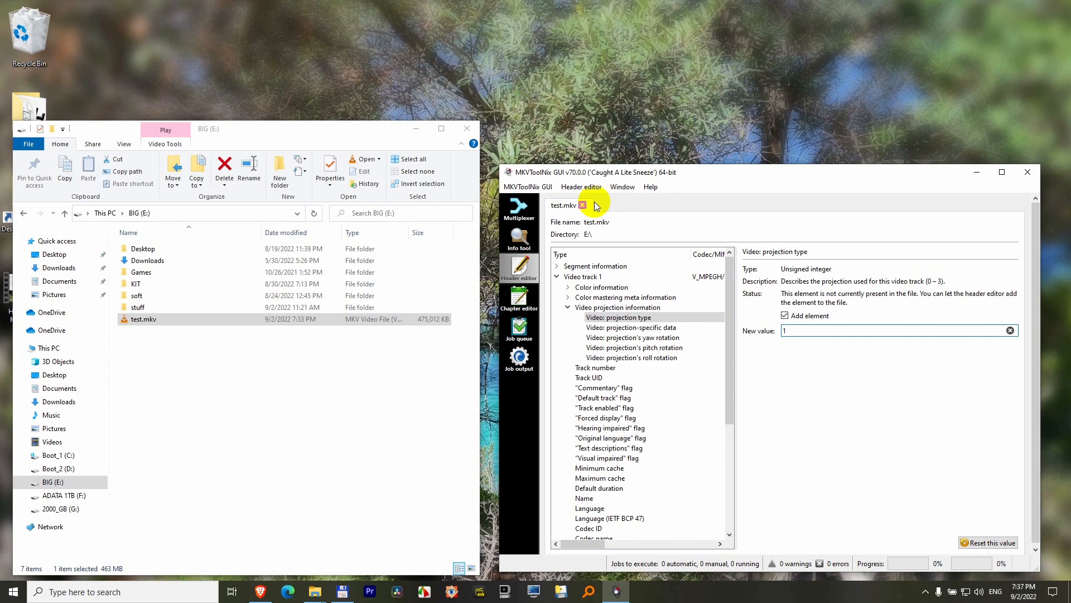
pyautogui.click(580, 187)
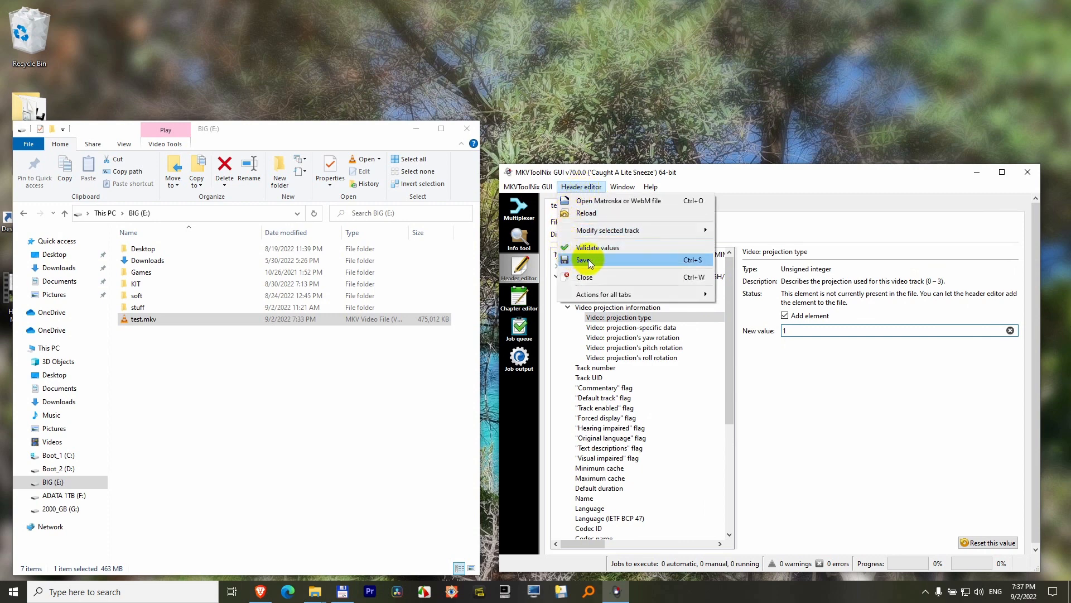
pyautogui.click(584, 260)
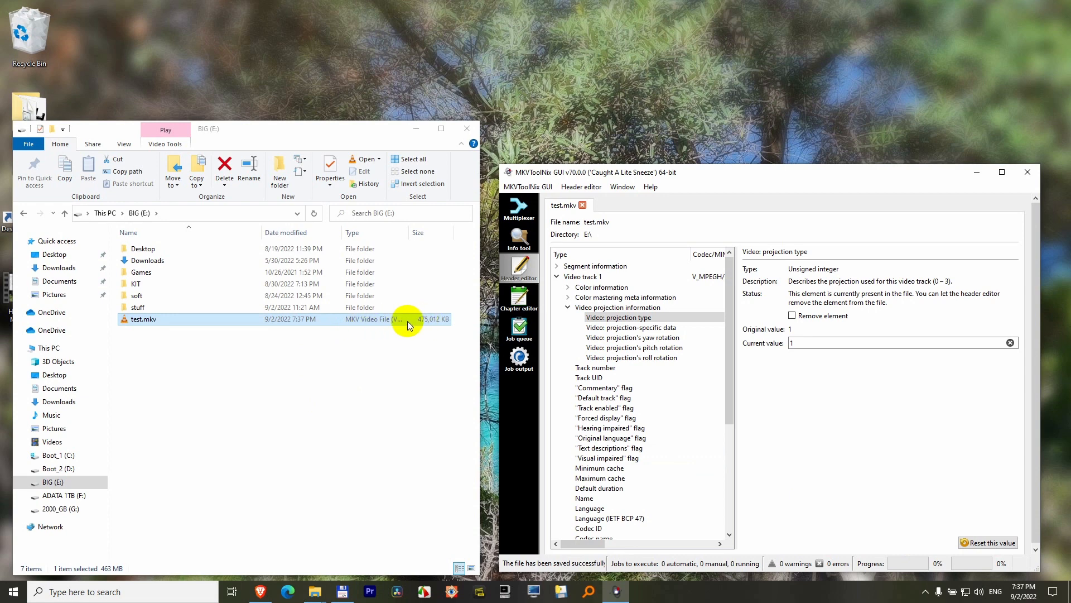
pyautogui.moveTo(154, 319)
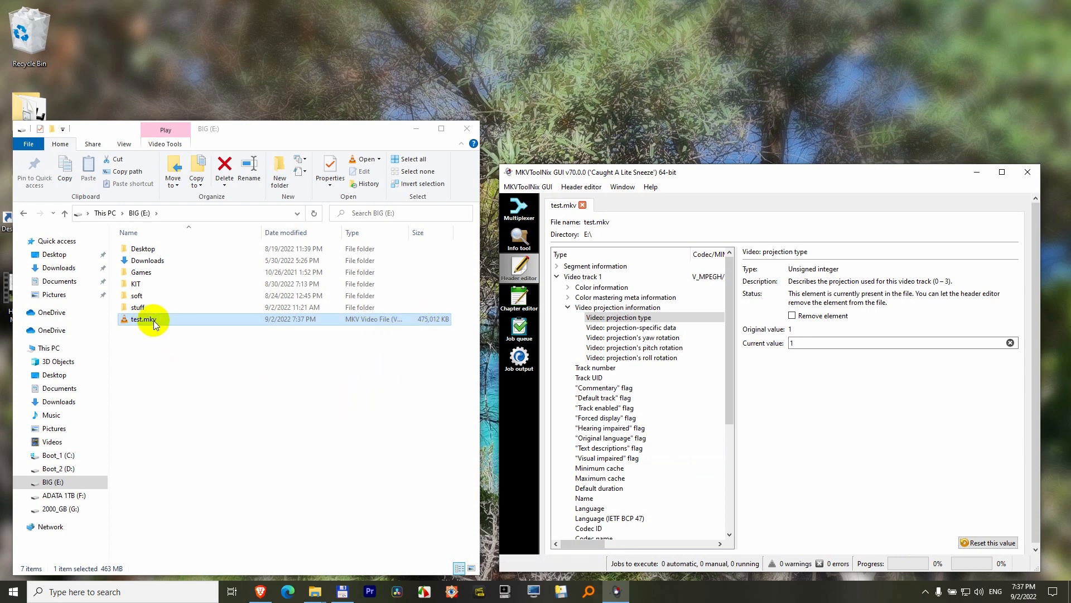
pyautogui.doubleClick(144, 320)
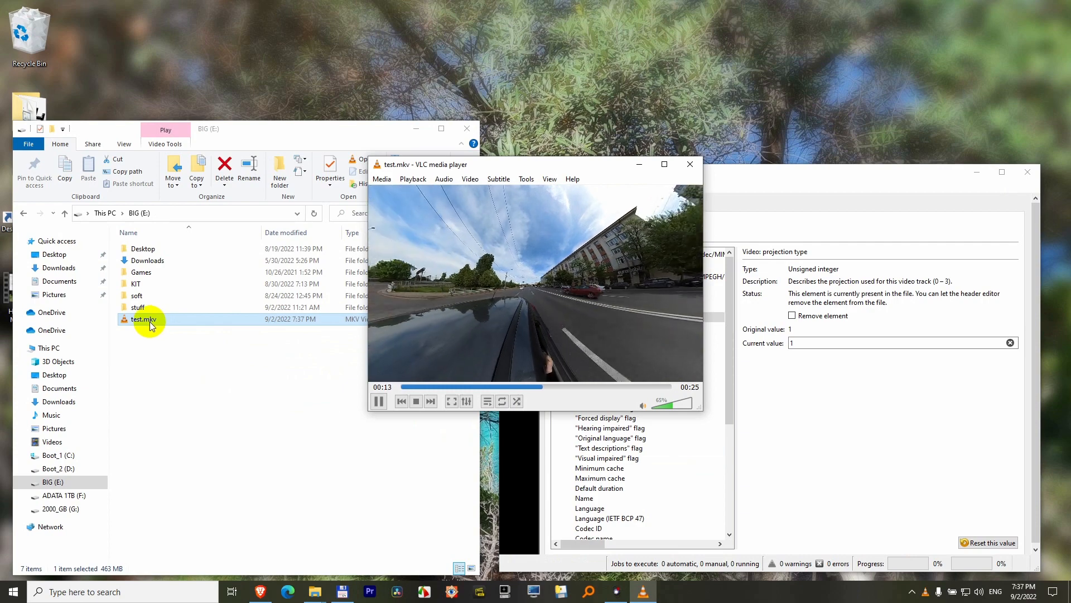
pyautogui.click(690, 164)
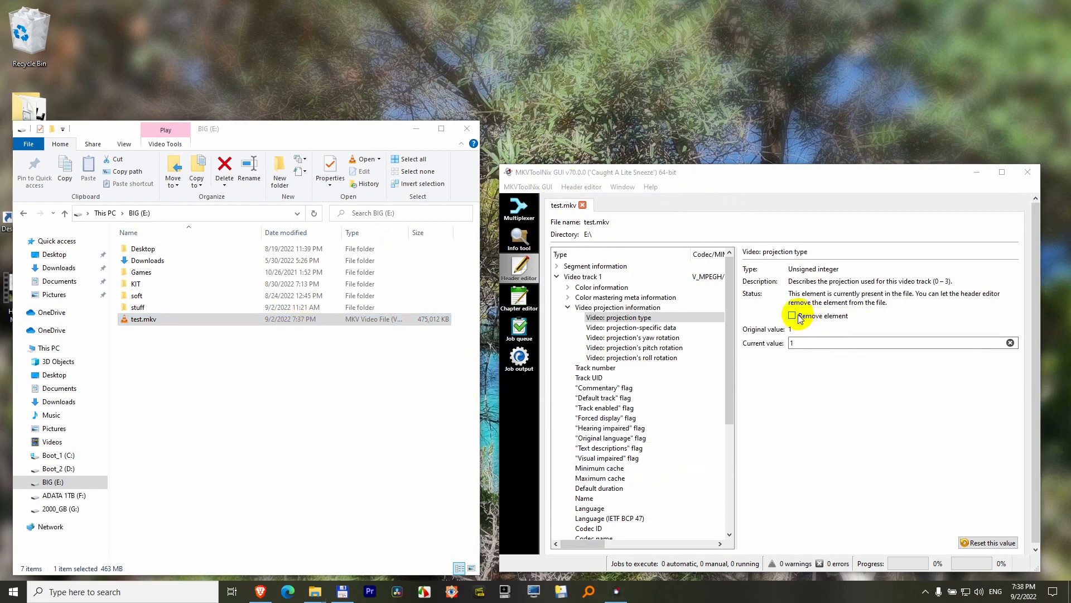
# - Remove the projection type element, save test.mkv, and replay it in VLC
pyautogui.click(792, 315)
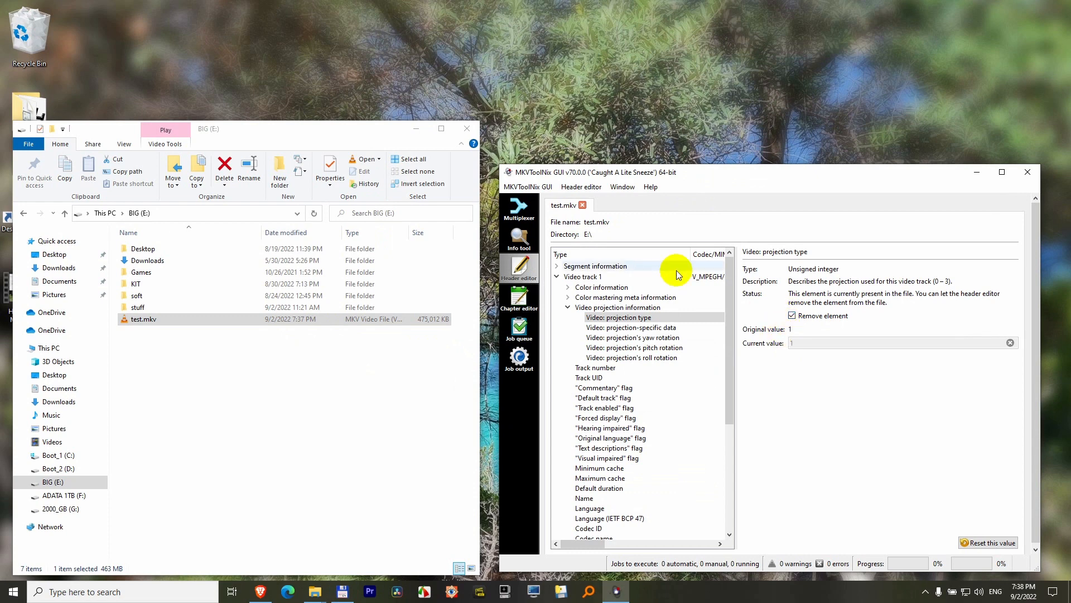
pyautogui.click(580, 186)
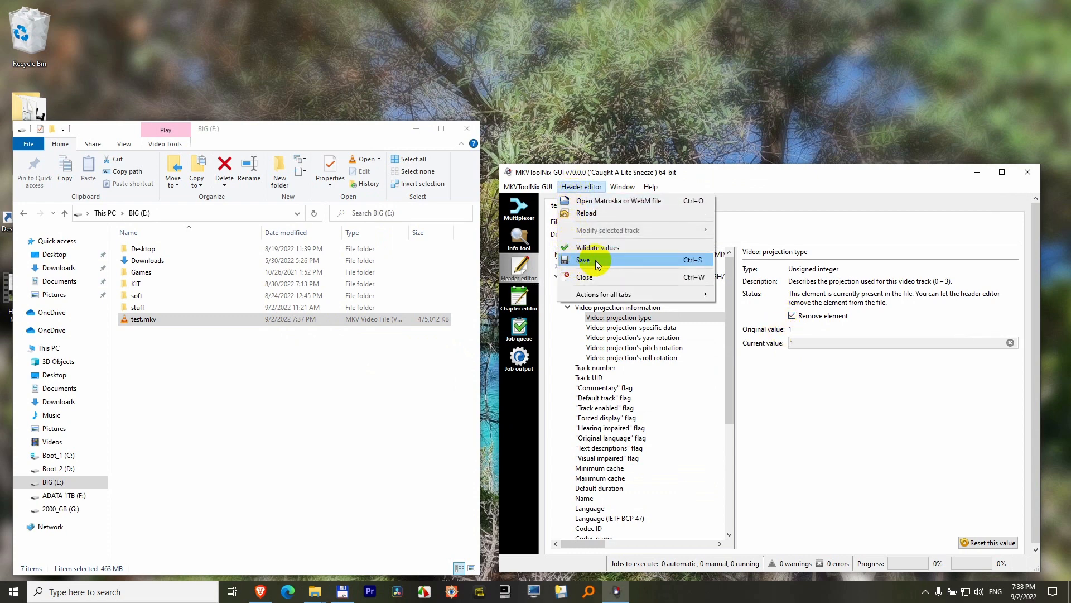
pyautogui.click(583, 260)
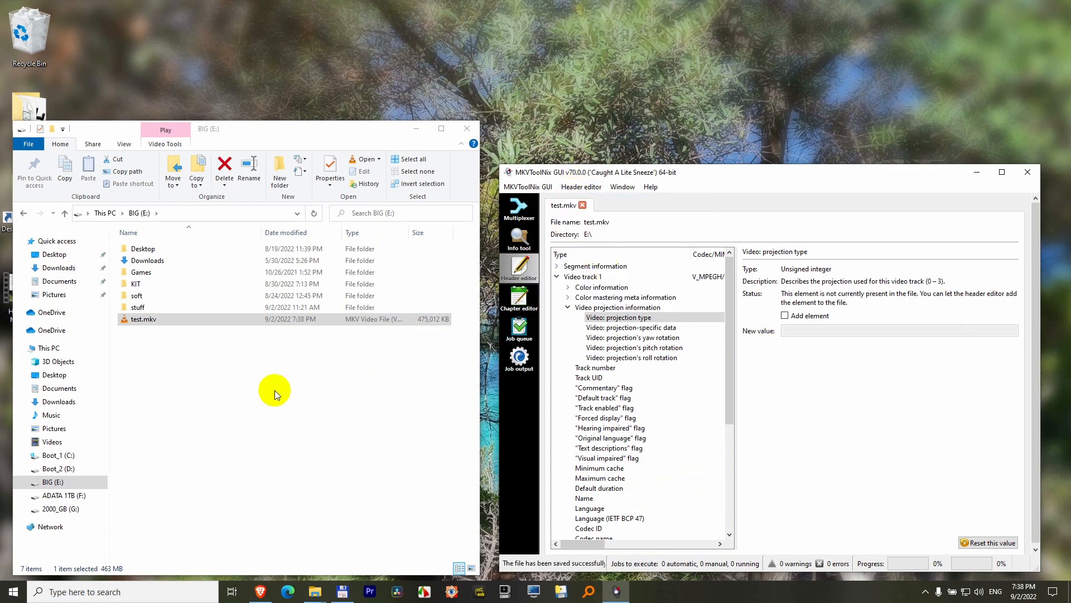
pyautogui.click(157, 323)
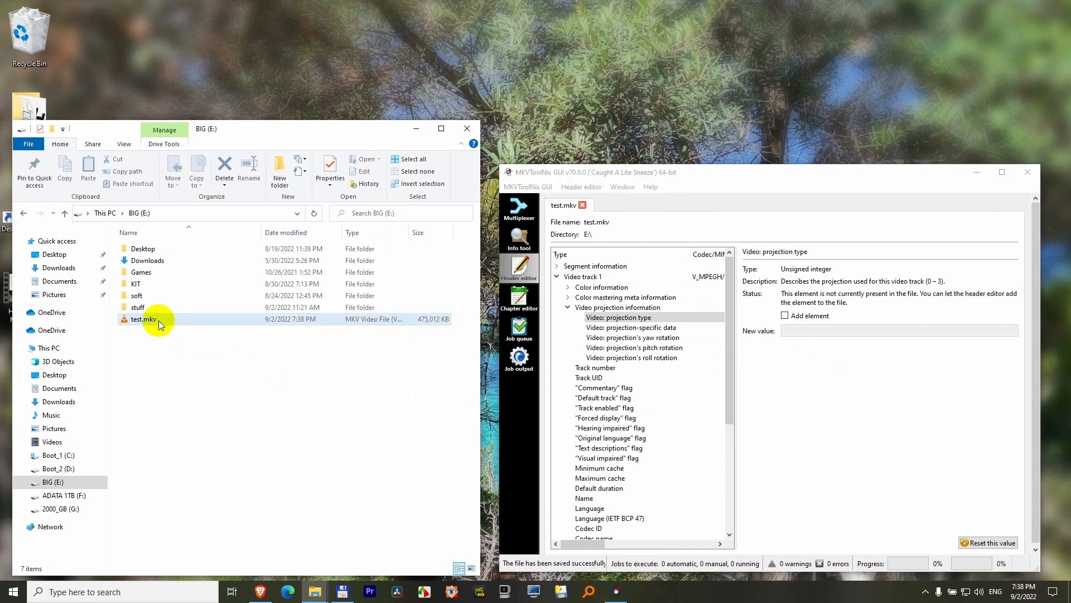
pyautogui.doubleClick(144, 319)
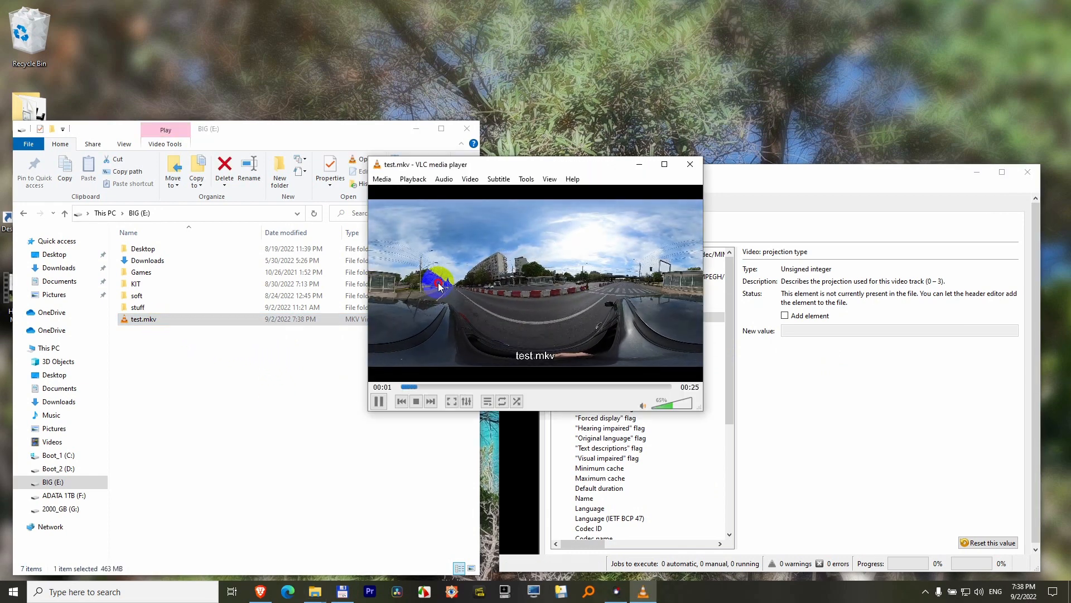